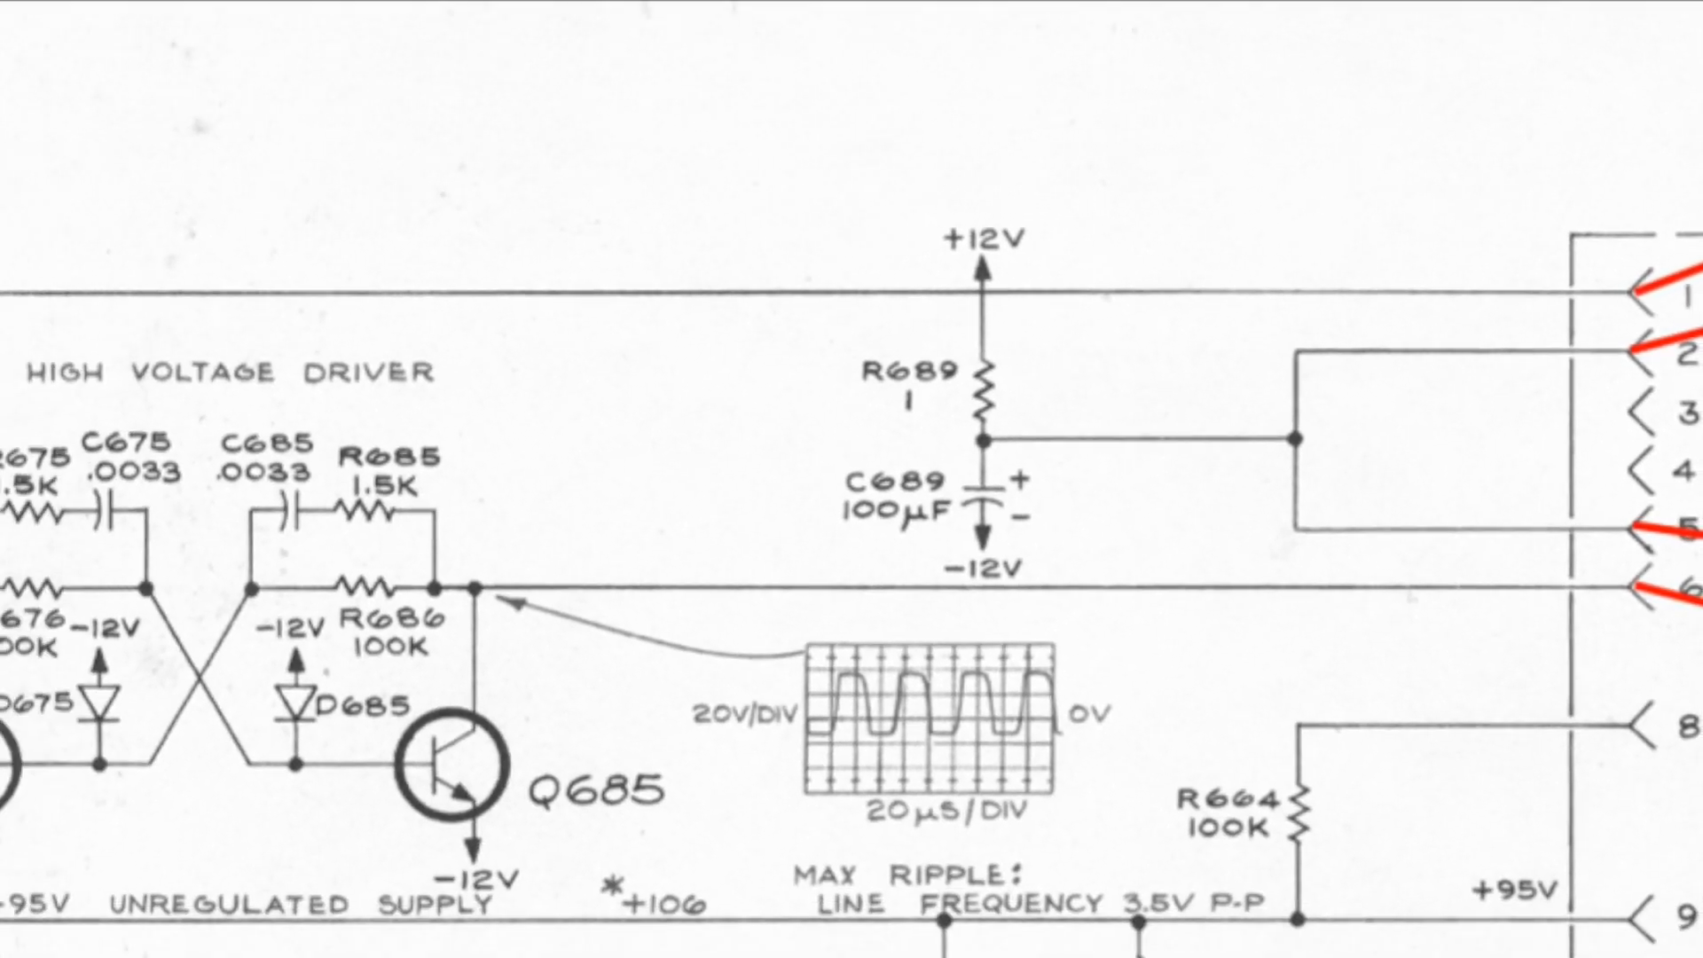
scroll("down", 3)
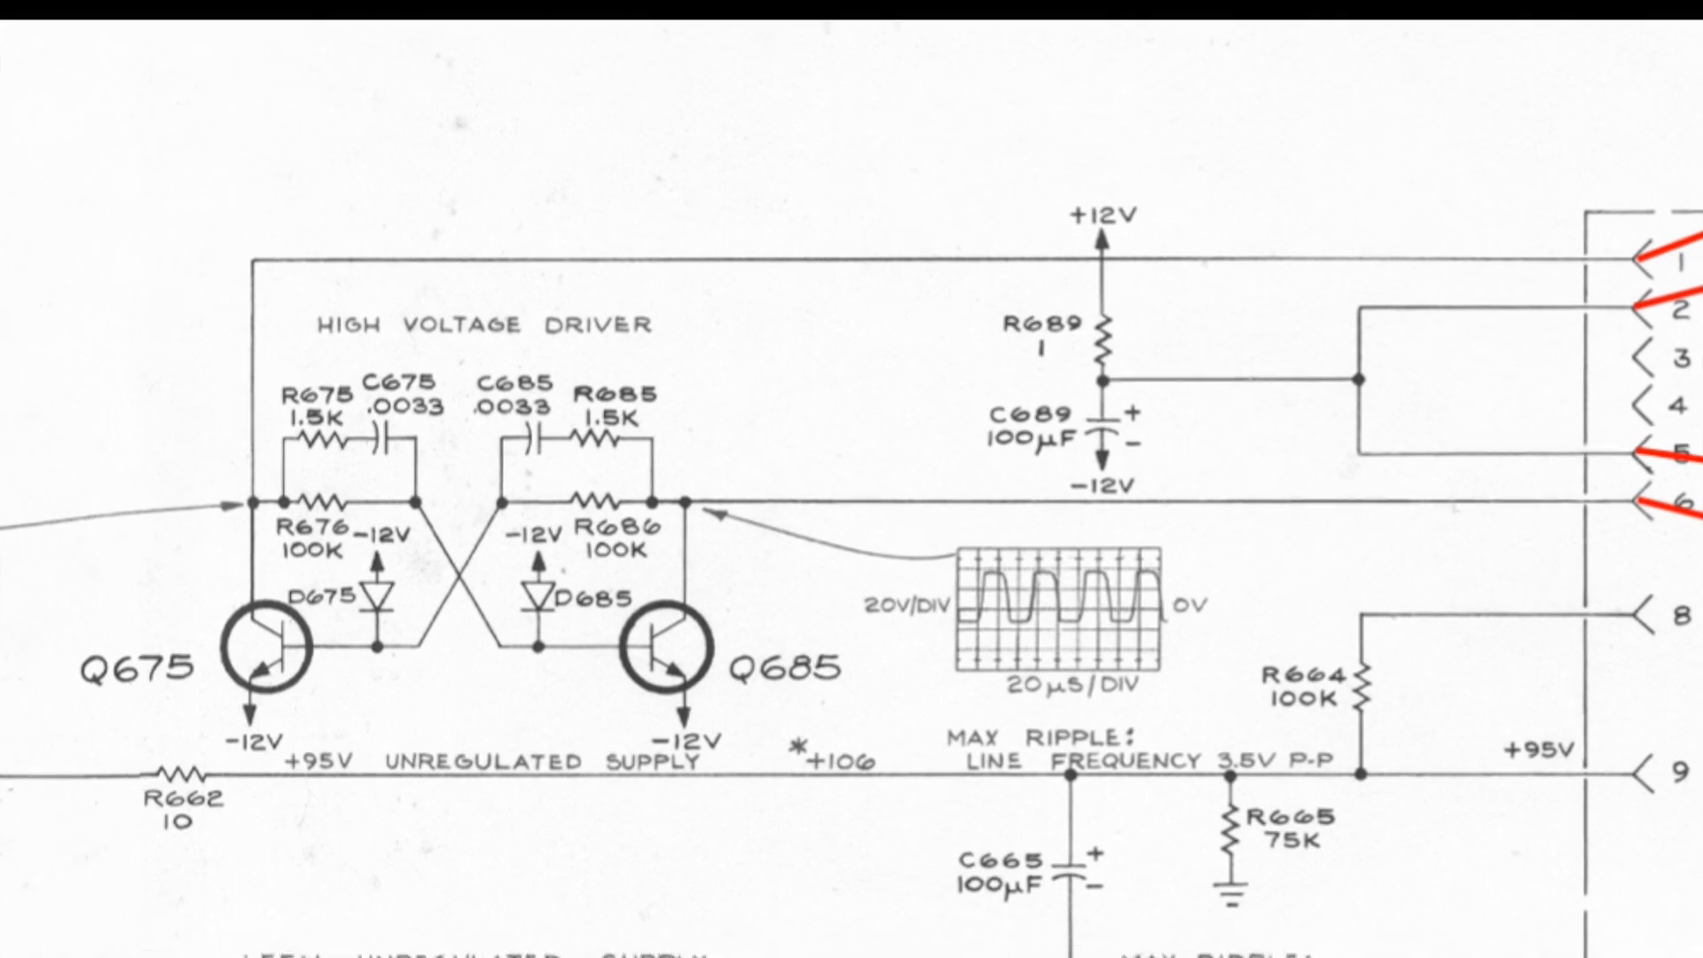
scroll("down", 3)
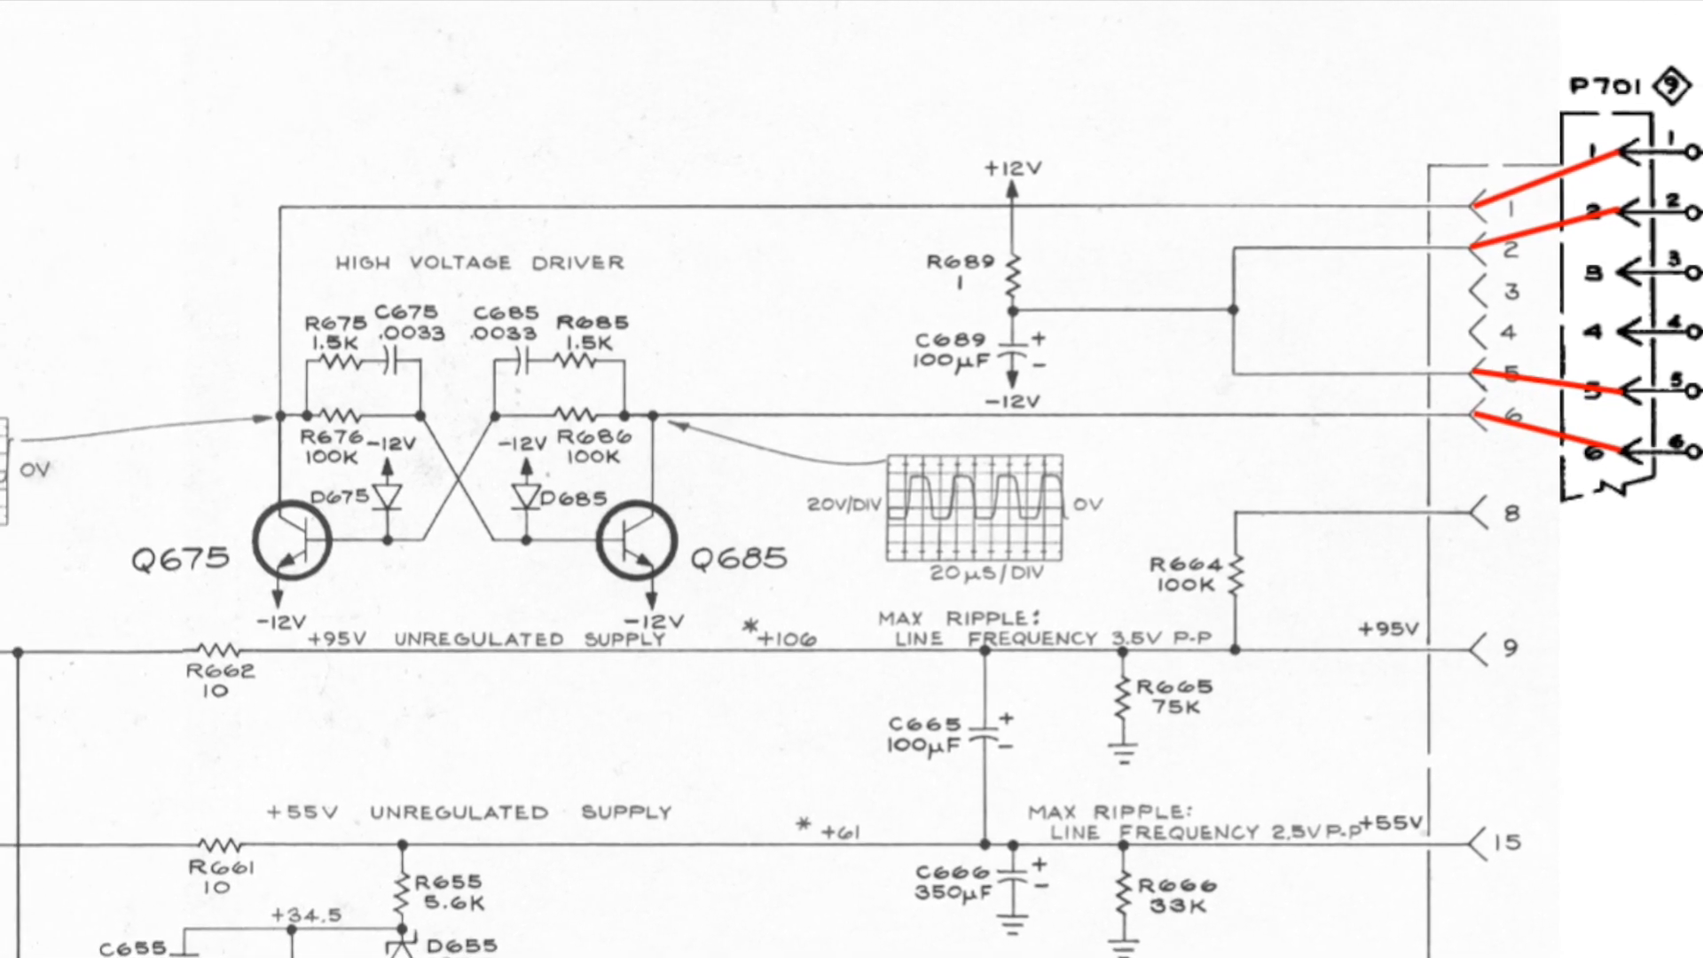
scroll("left", 3)
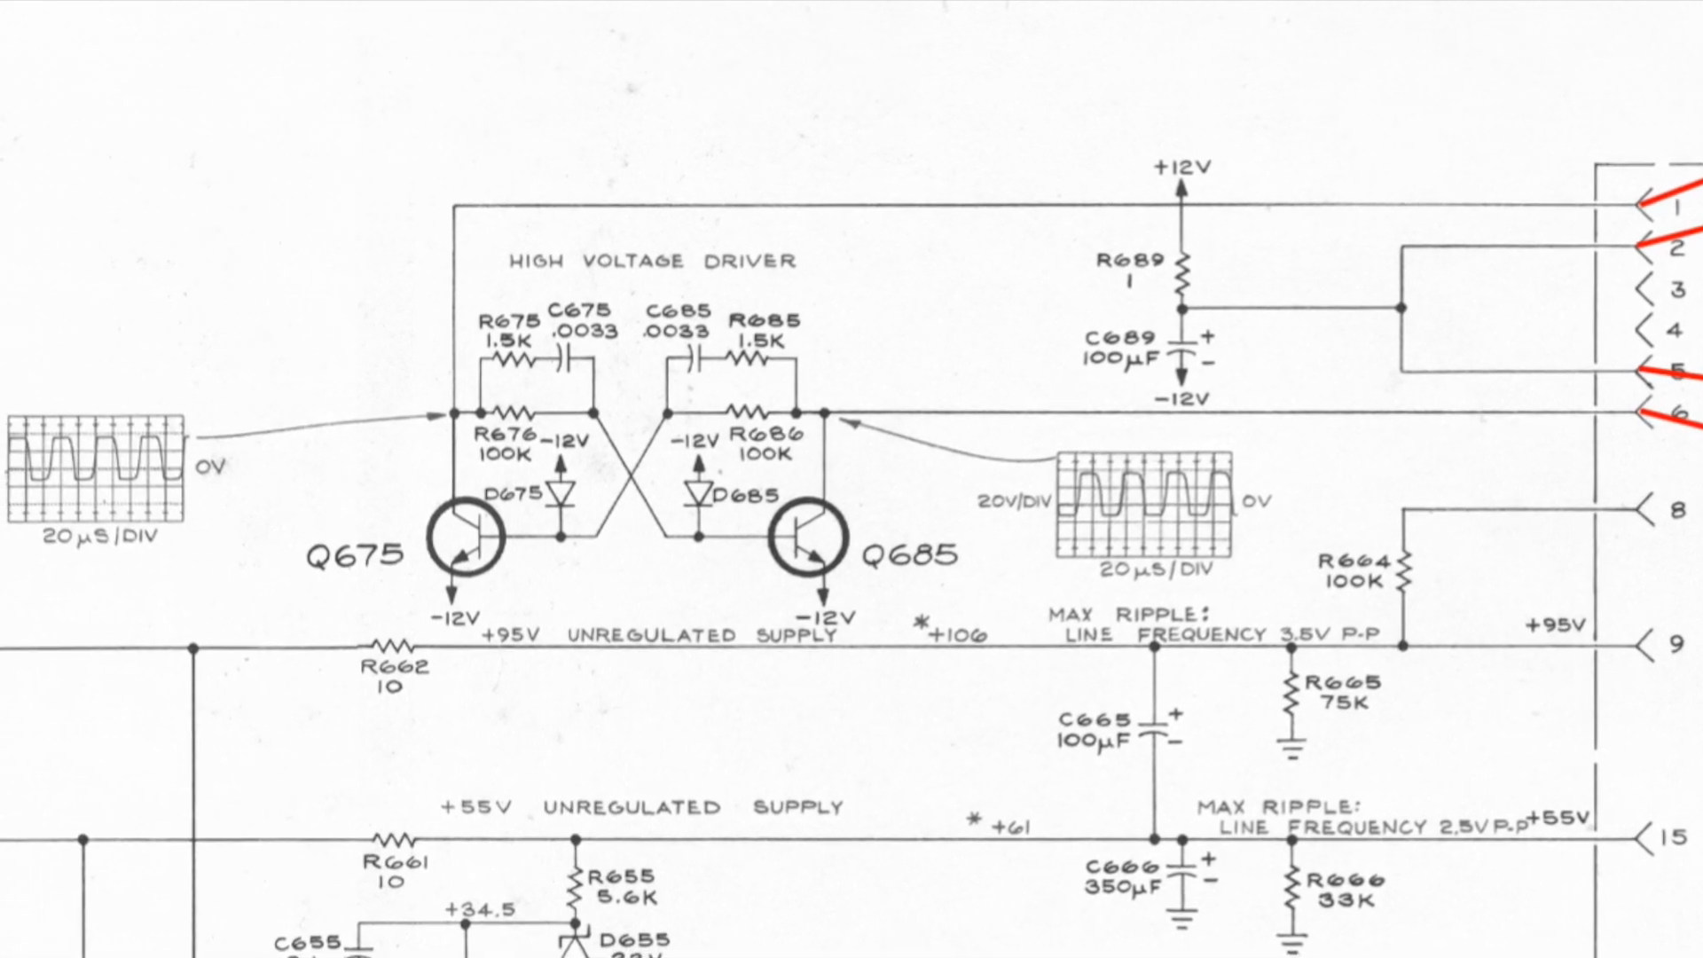